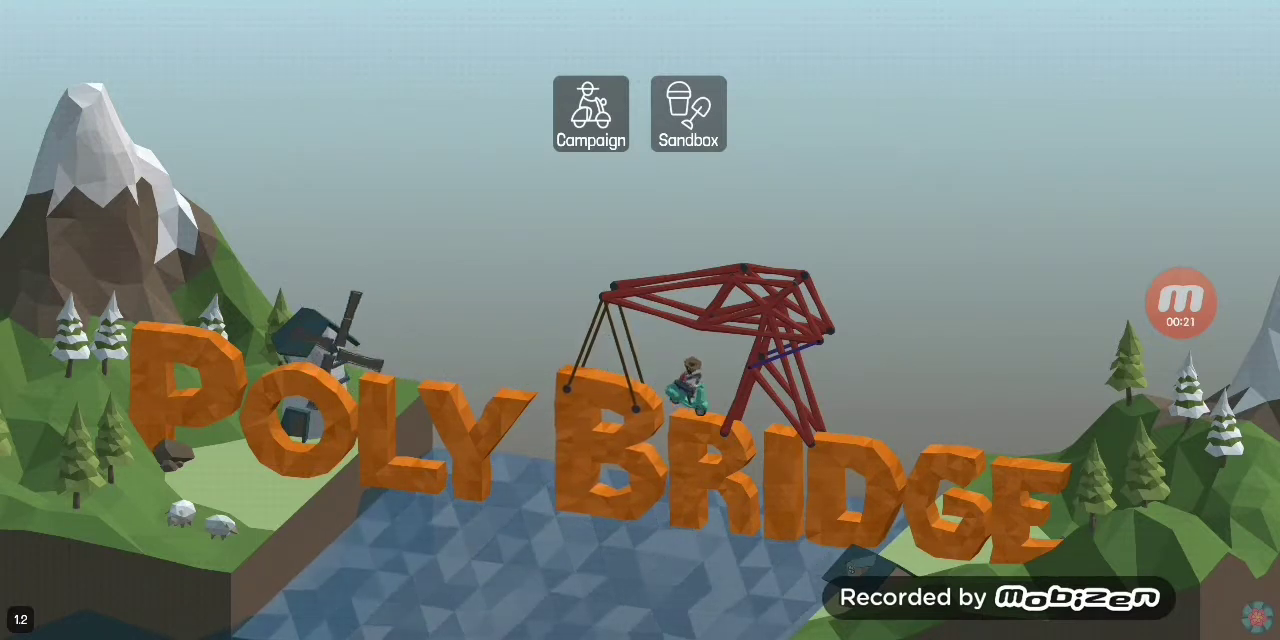
# Leave the title screen and load a campaign level with trucks on both banks
pyautogui.click(590, 112)
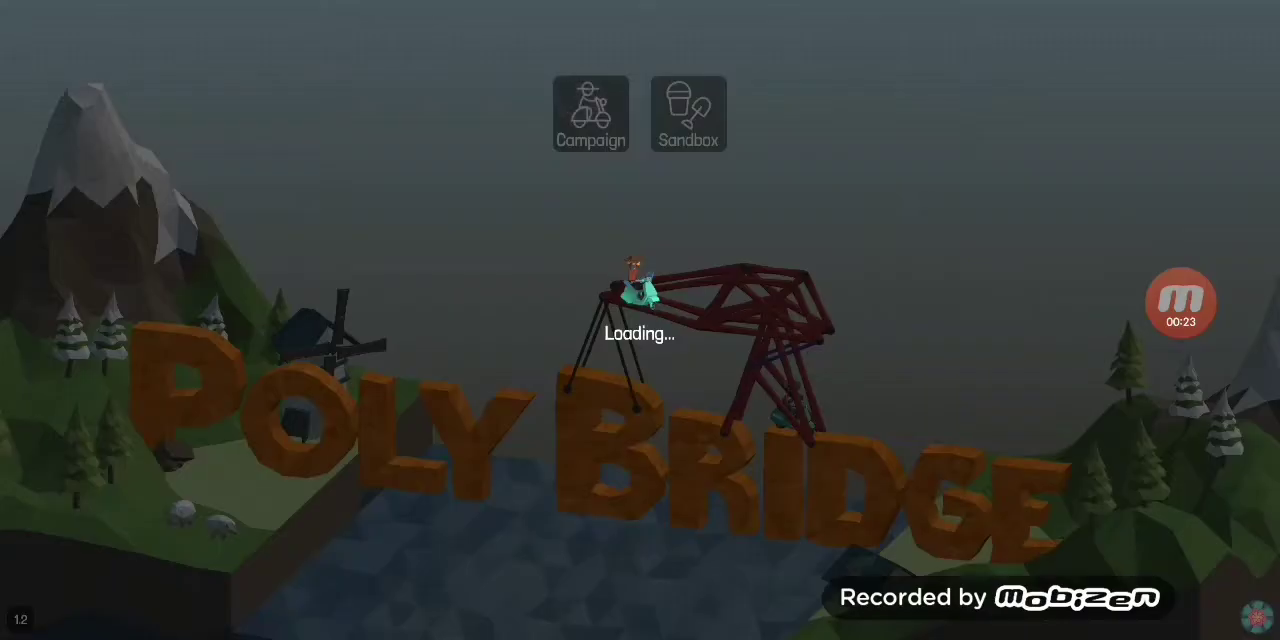
pyautogui.click(590, 112)
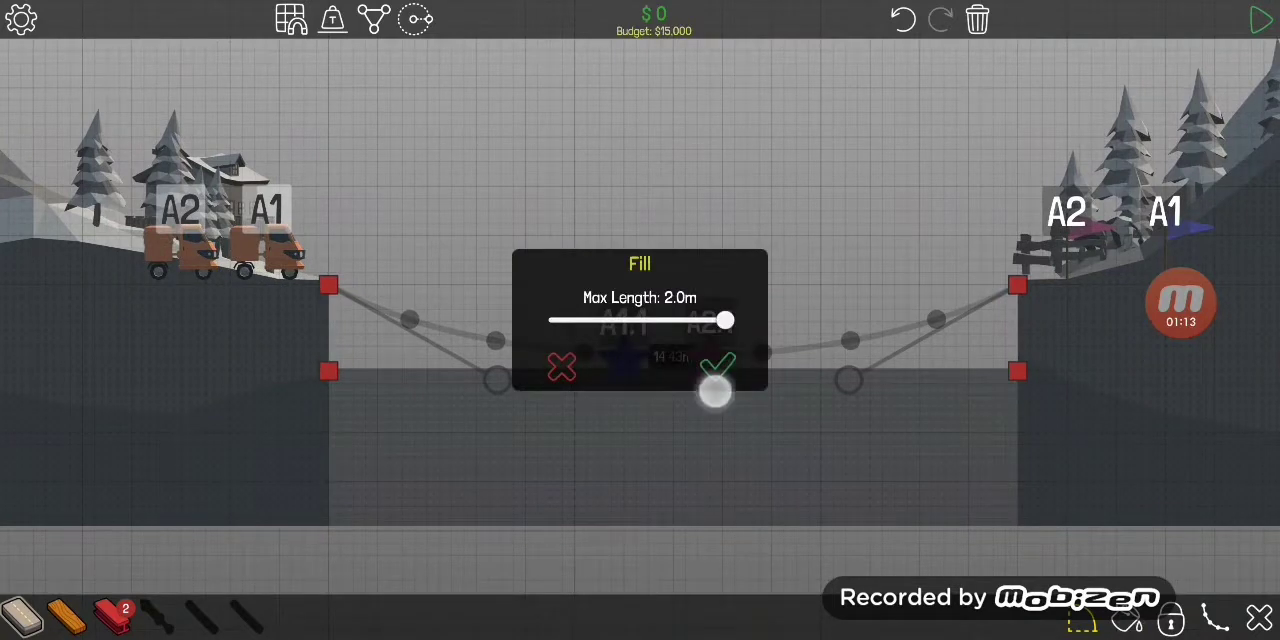
# Accept the auto-filled road, brace it with a wooden truss across the gap, and run a test
pyautogui.click(714, 364)
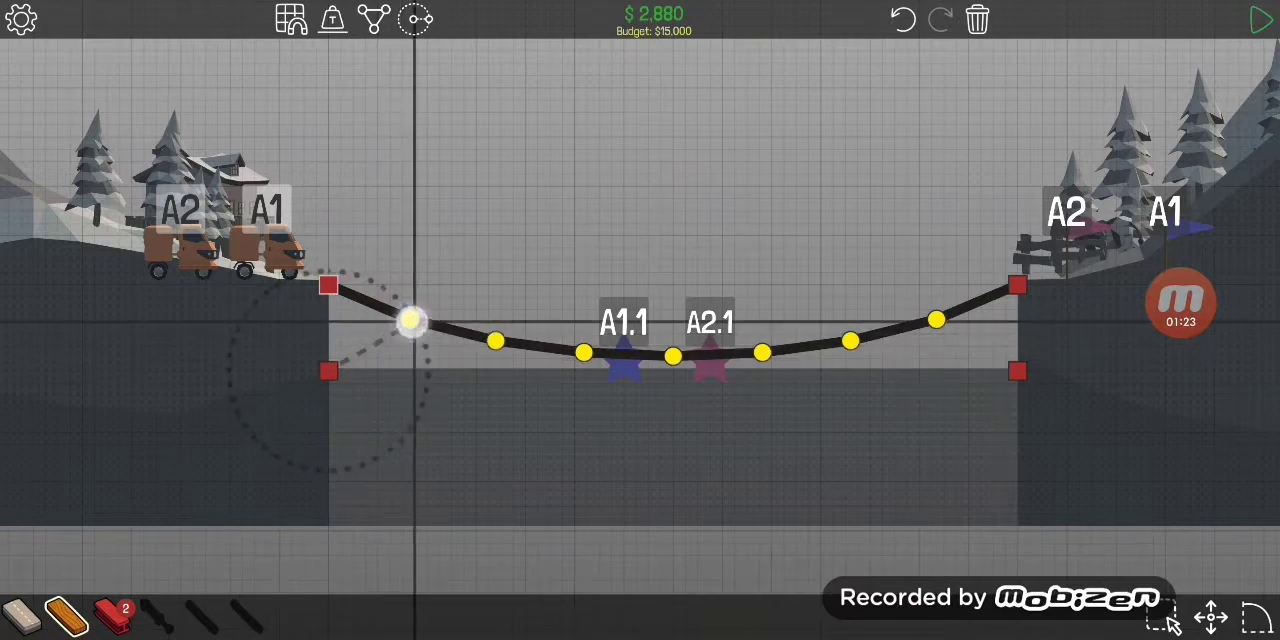
pyautogui.moveTo(410, 320); pyautogui.dragTo(340, 376)
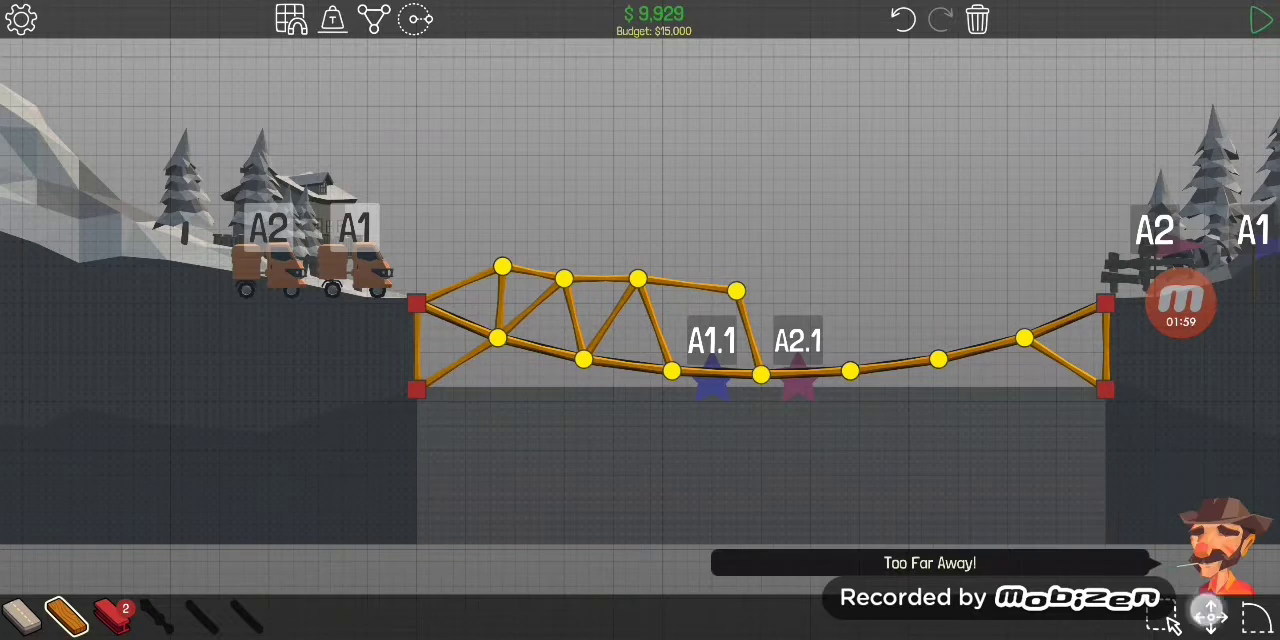
pyautogui.moveTo(738, 292); pyautogui.dragTo(724, 304)
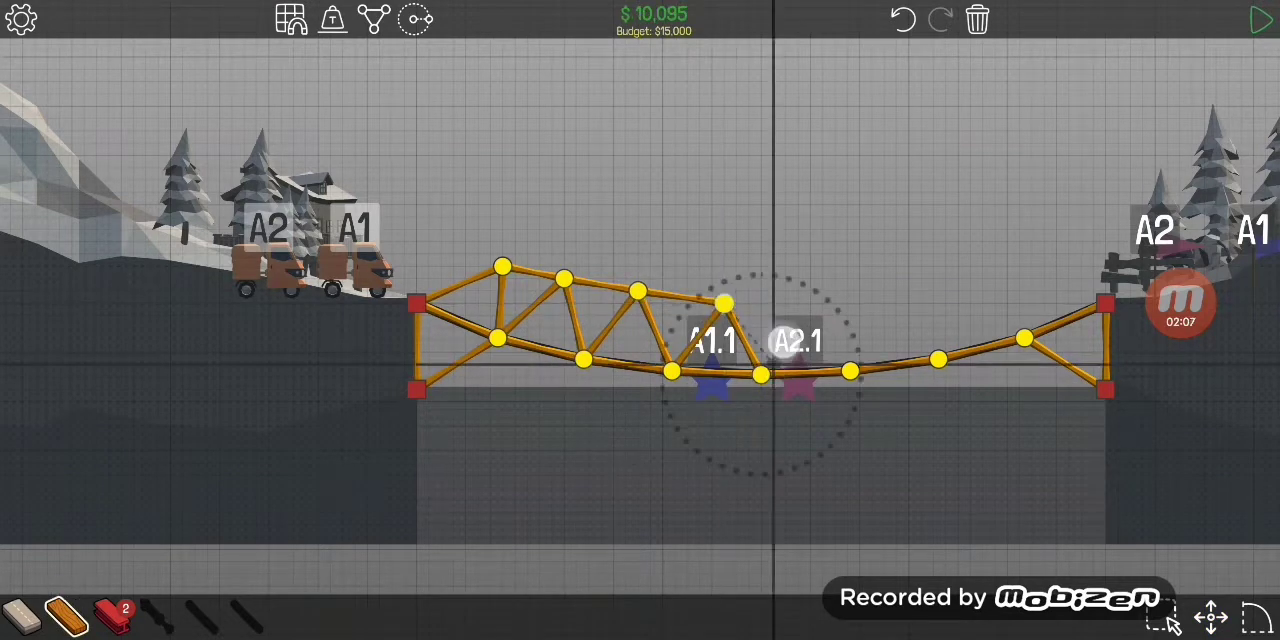
pyautogui.moveTo(724, 302); pyautogui.dragTo(810, 302)
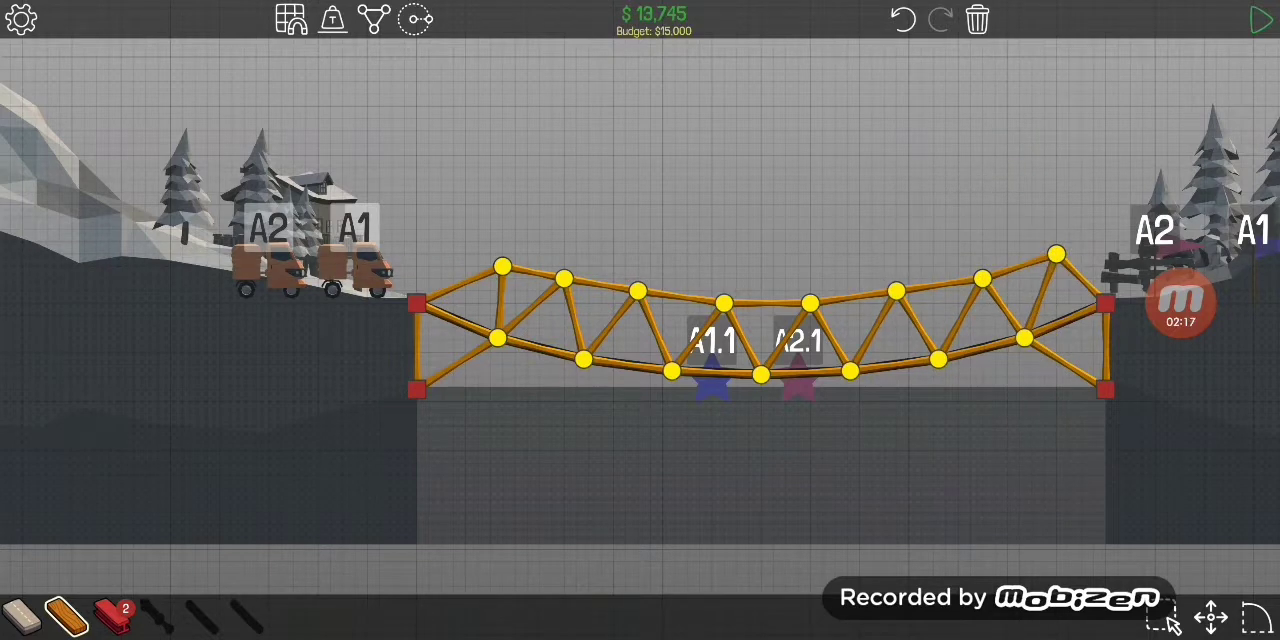
pyautogui.click(1262, 20)
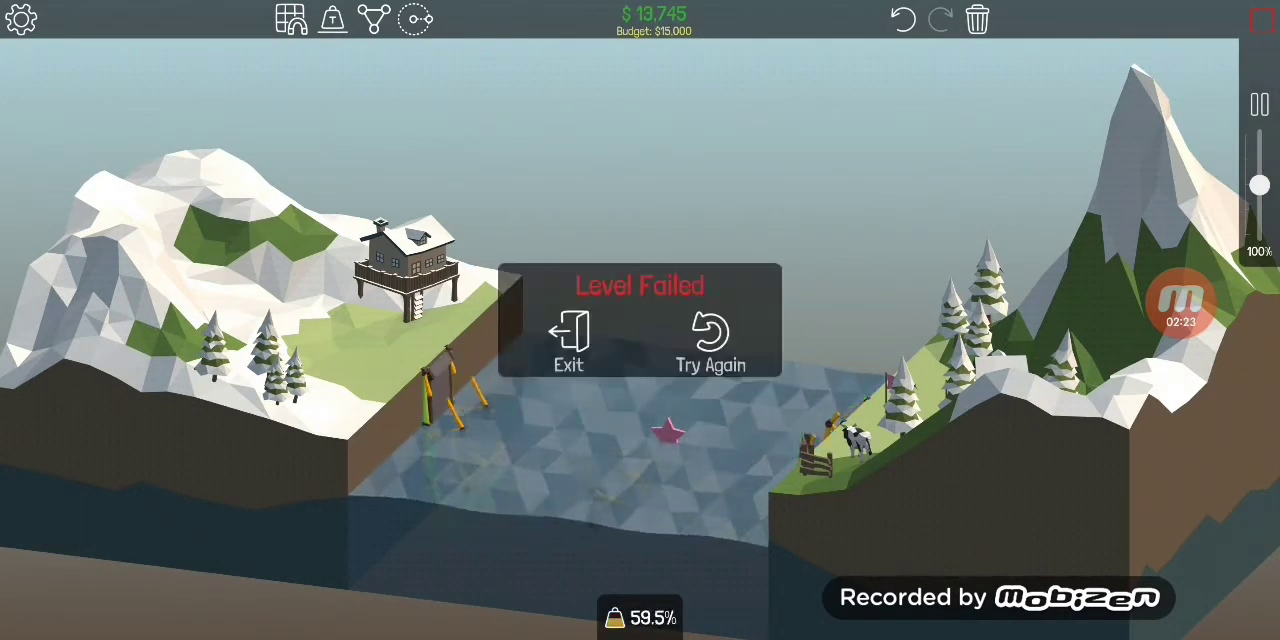
# Return to build mode after the failure and rework the end bracing under the $15,000 budget
pyautogui.click(710, 340)
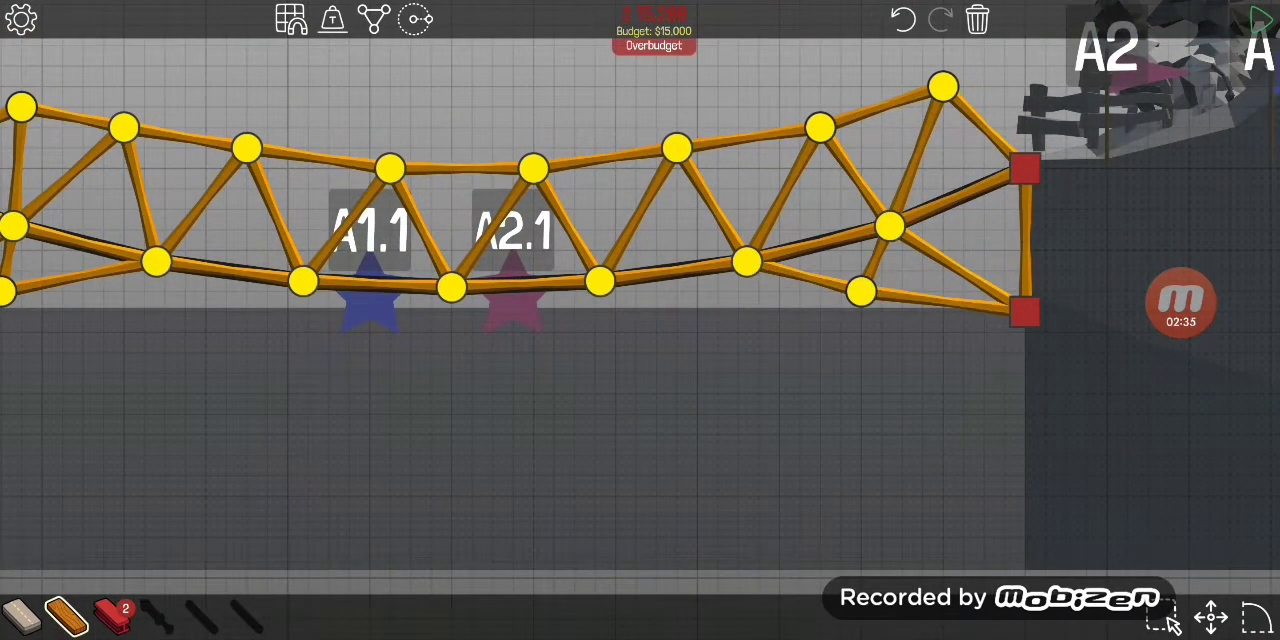
pyautogui.click(1256, 18)
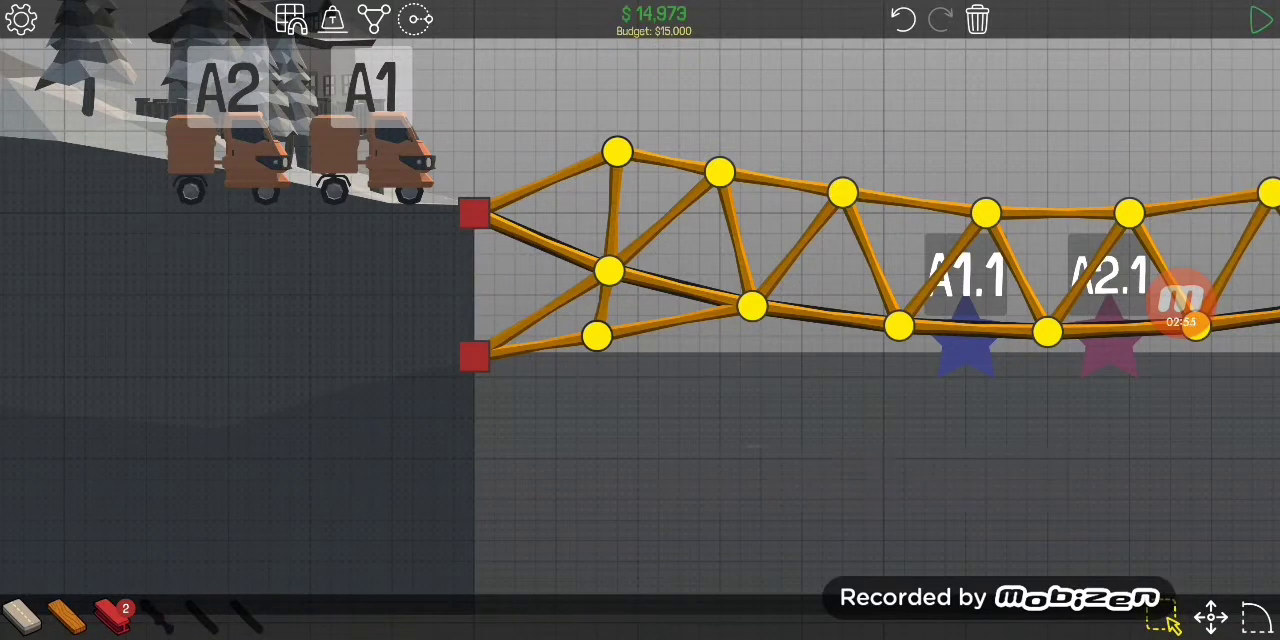
# Test the revised truss to complete the level and advance to the boat-passage level
pyautogui.click(1260, 20)
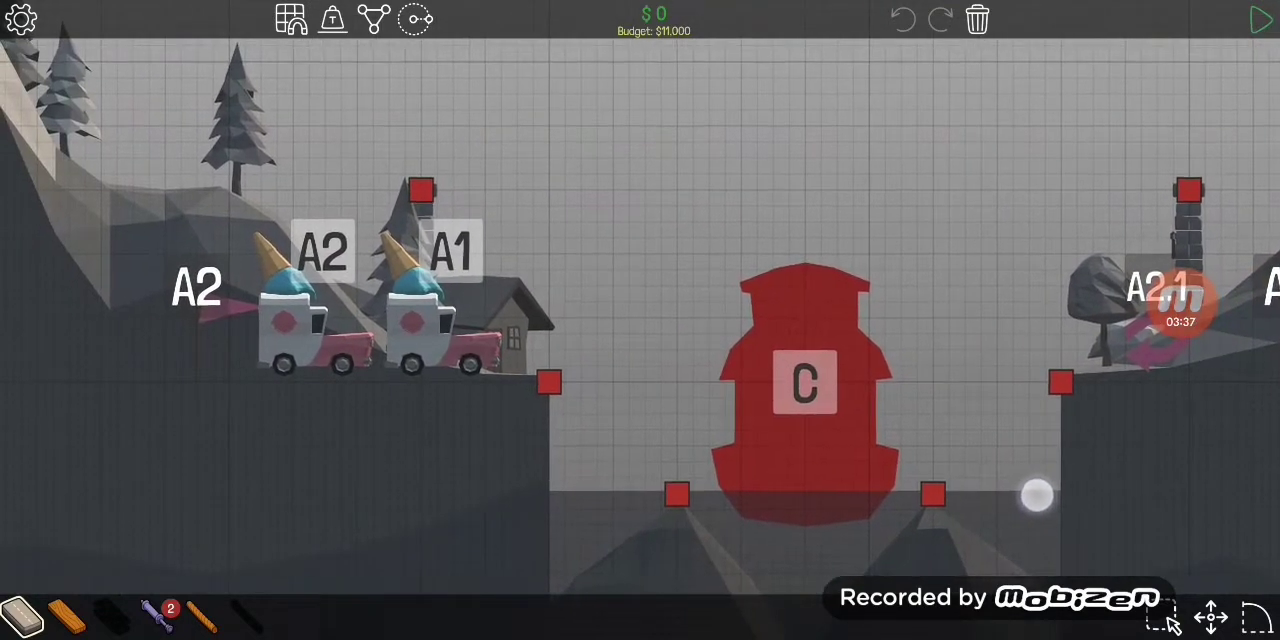
# Centre the gap and start the road from the left bank for the split drawbridge
pyautogui.moveTo(900, 400); pyautogui.dragTo(800, 400)
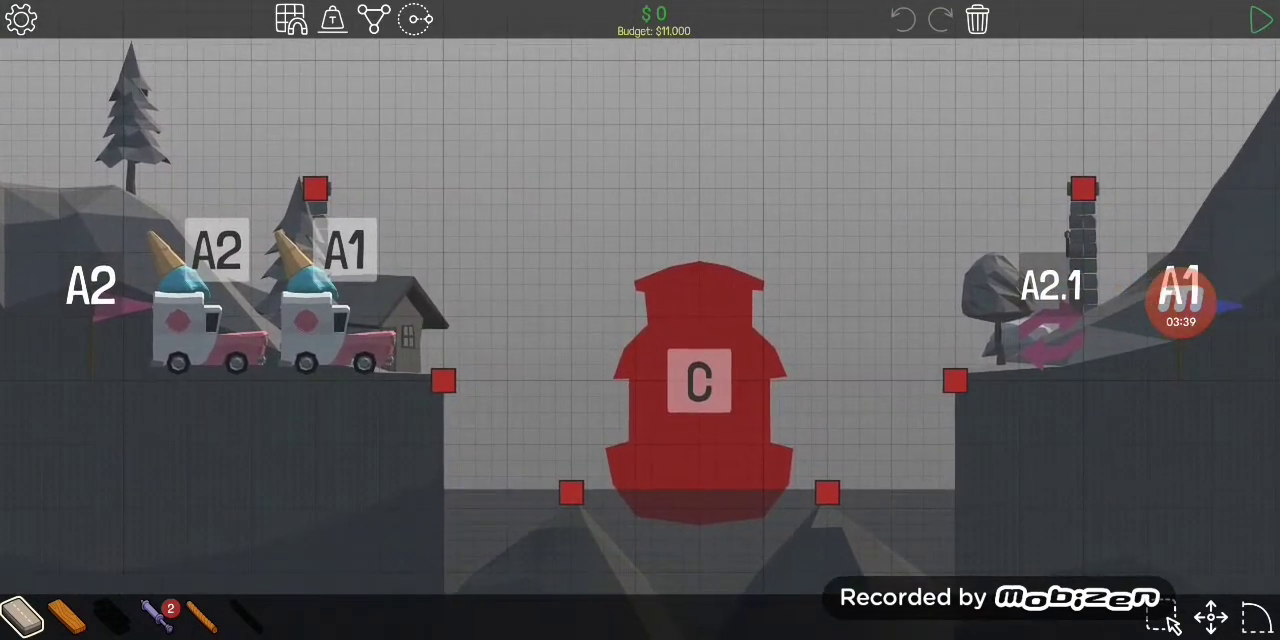
pyautogui.moveTo(444, 380); pyautogui.dragTo(572, 380)
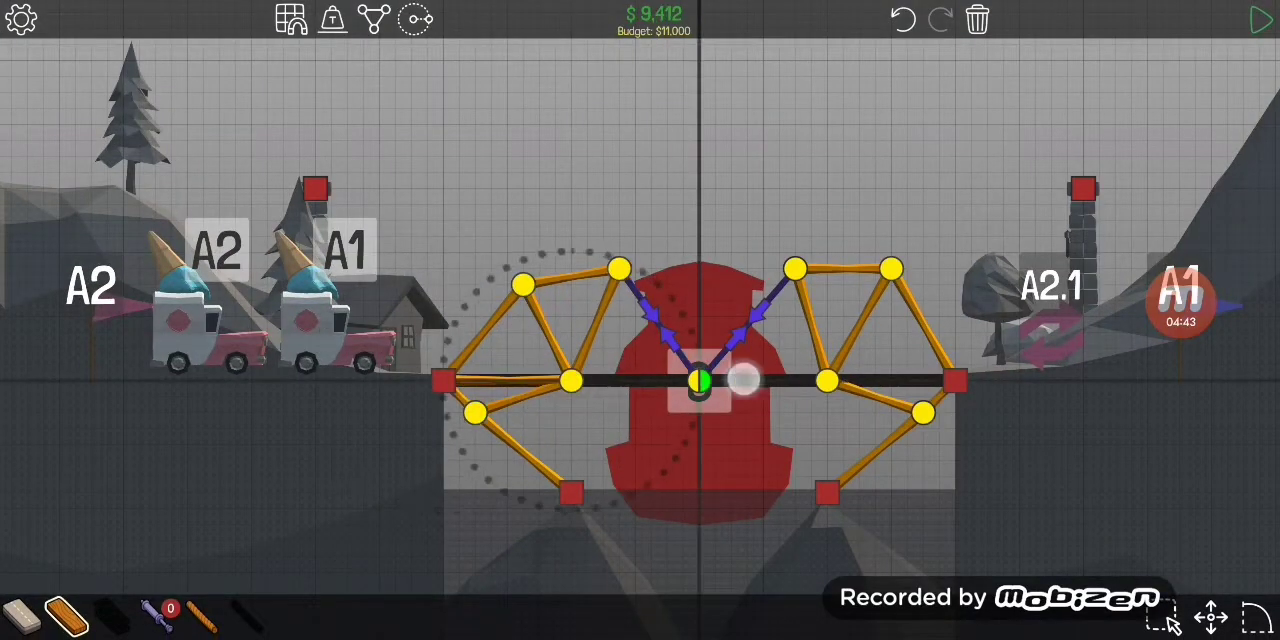
# Adjust the truss peak joint and brace both halves to the lower and upper anchors with wood
pyautogui.moveTo(740, 380); pyautogui.dragTo(824, 380)
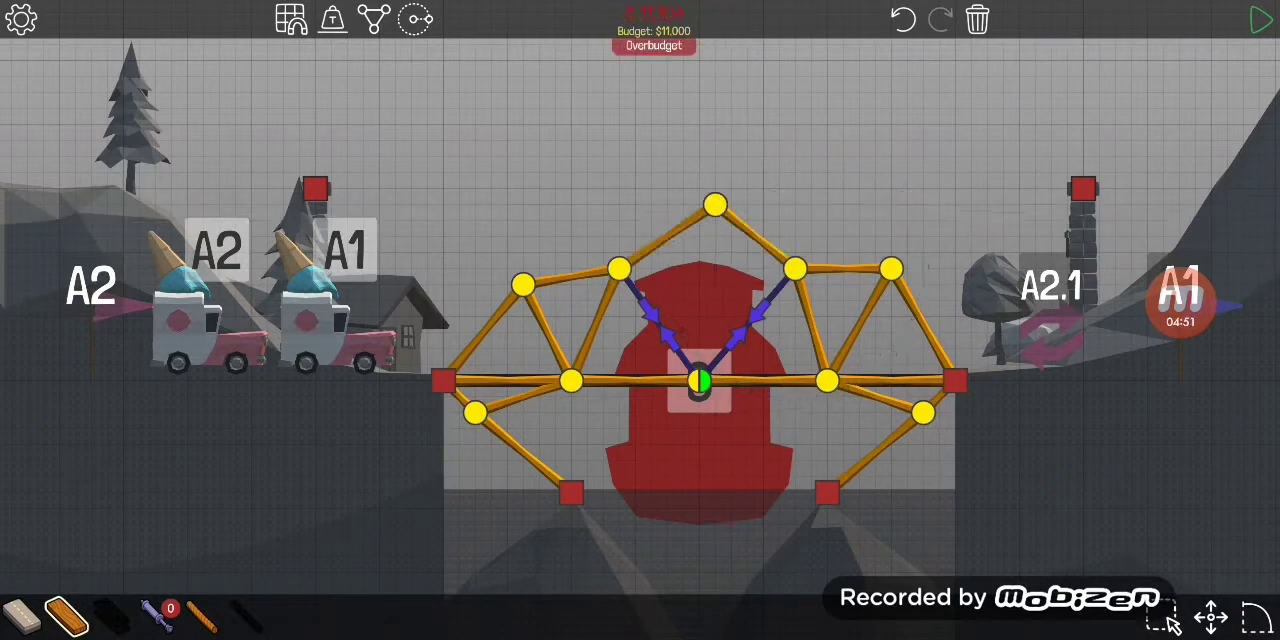
pyautogui.click(1260, 18)
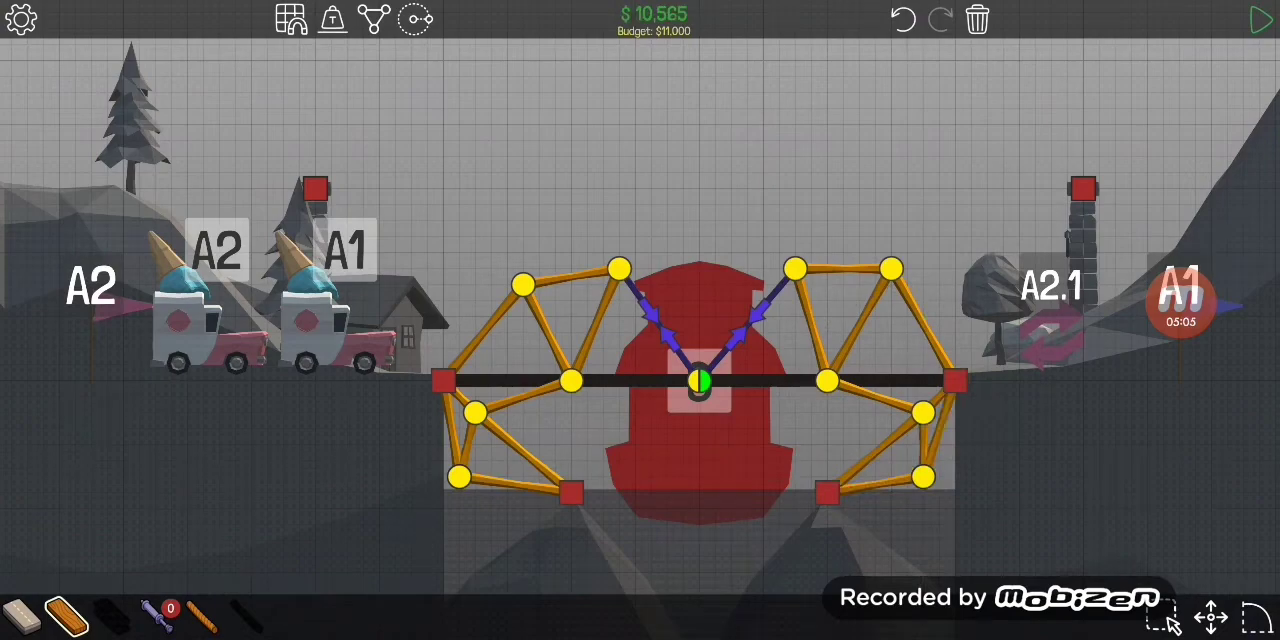
pyautogui.click(1260, 18)
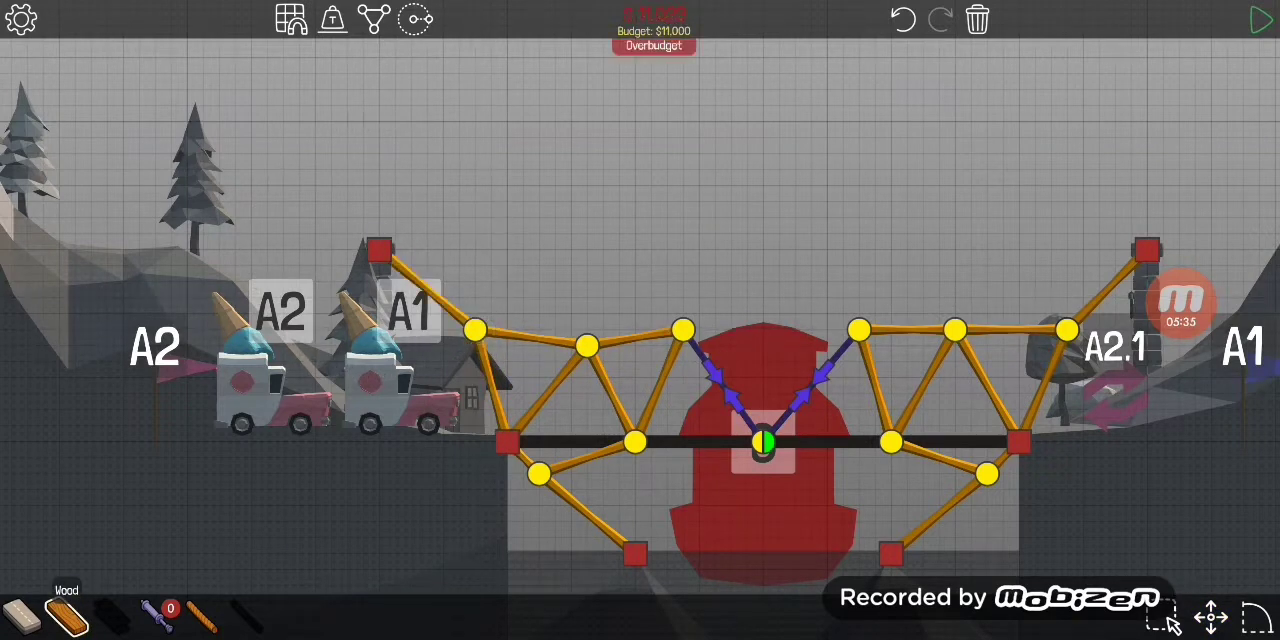
pyautogui.click(1260, 18)
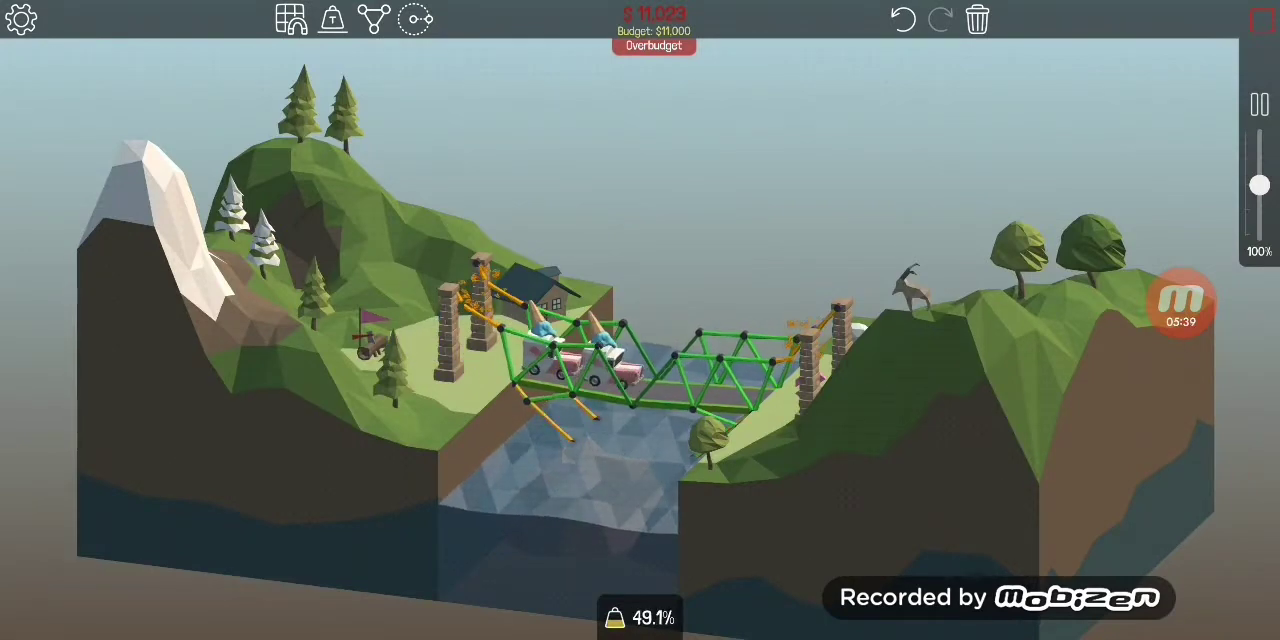
# Stop the failed test and tie ropes from the high anchors to the outer top truss joints
pyautogui.click(1260, 20)
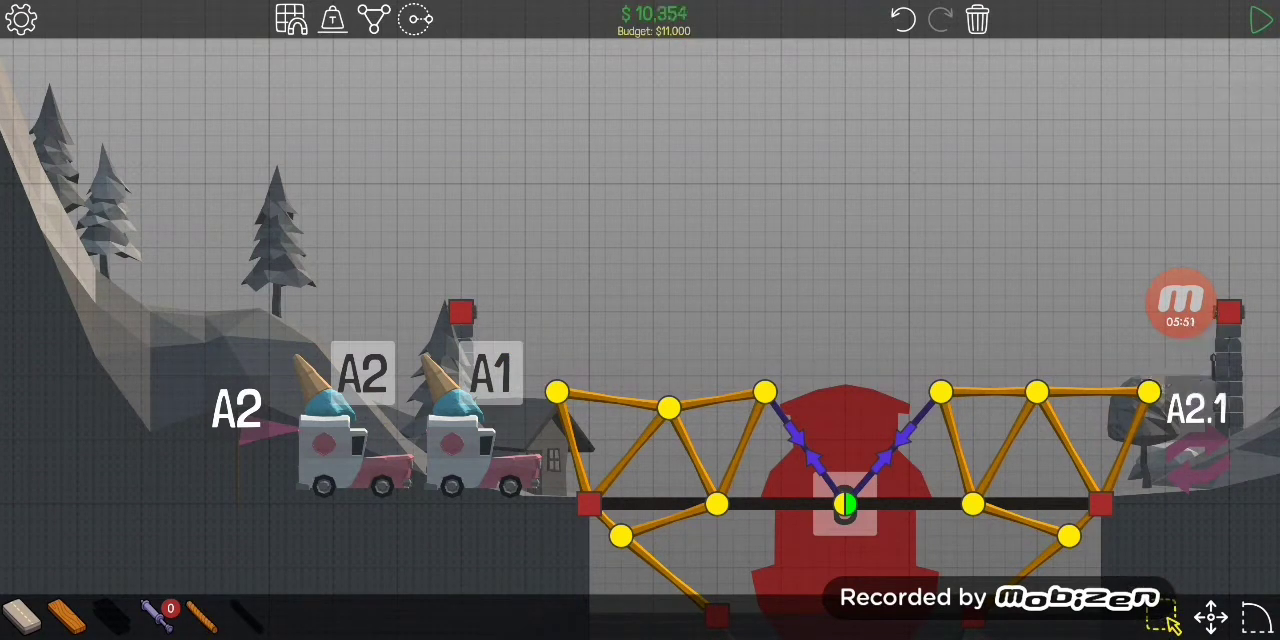
pyautogui.click(200, 612)
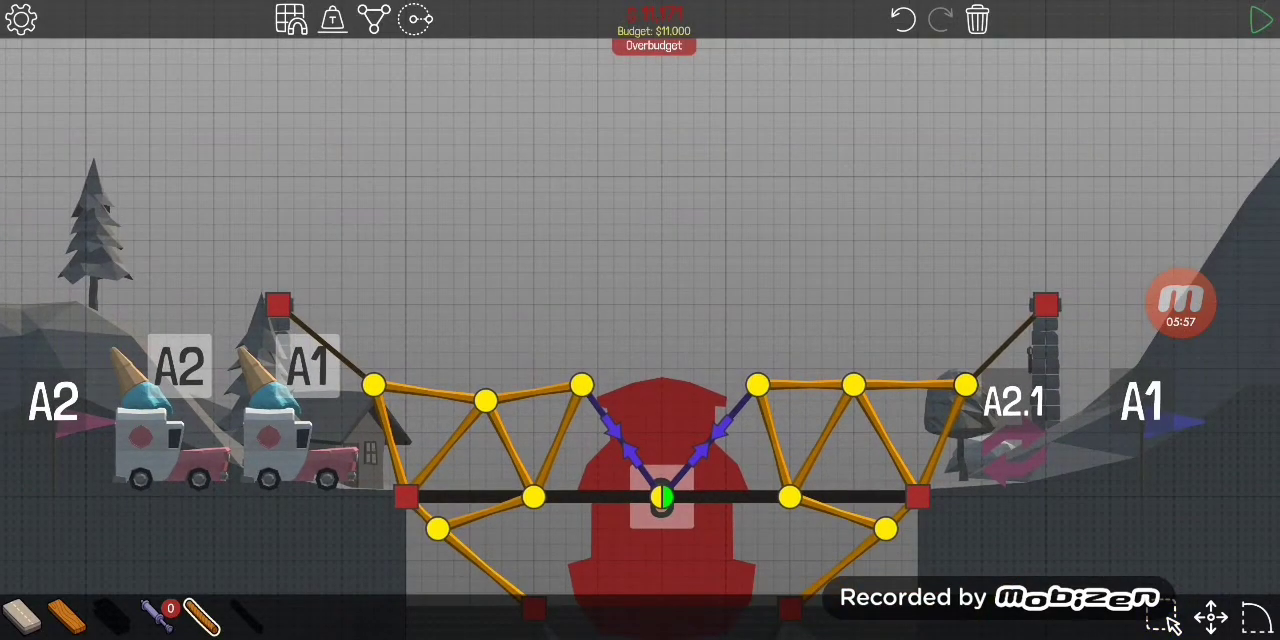
# Delete the outermost truss triangle at each end so the ropes reach the next top joints
pyautogui.click(1262, 18)
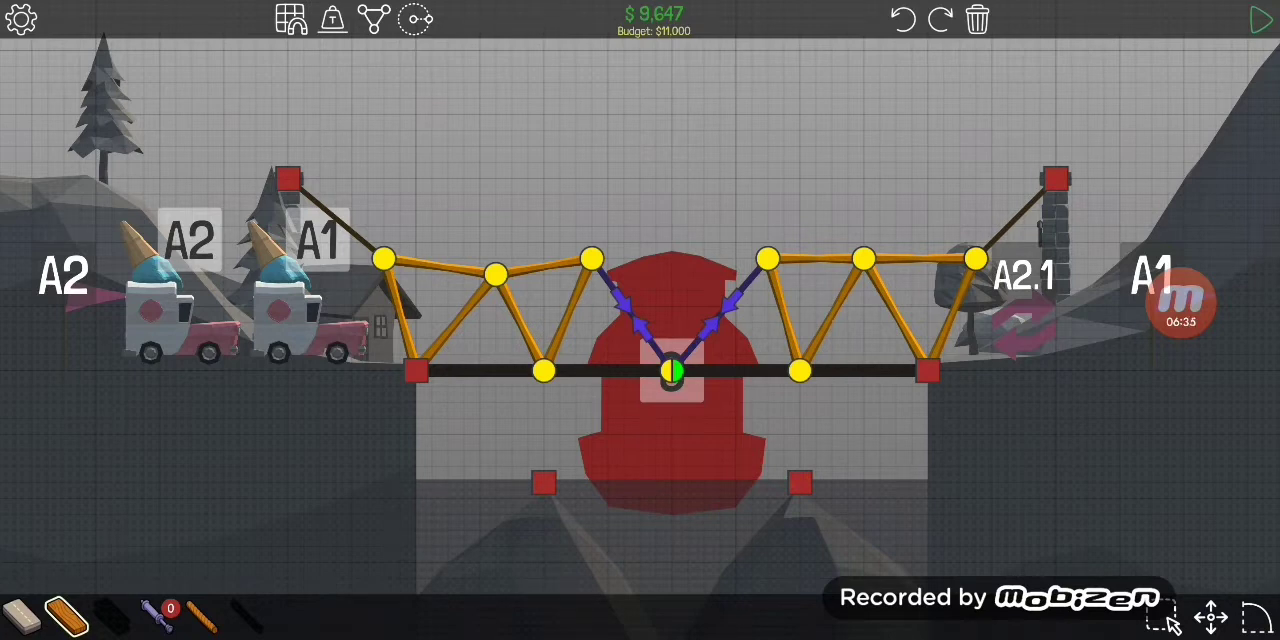
pyautogui.rightClick(972, 258)
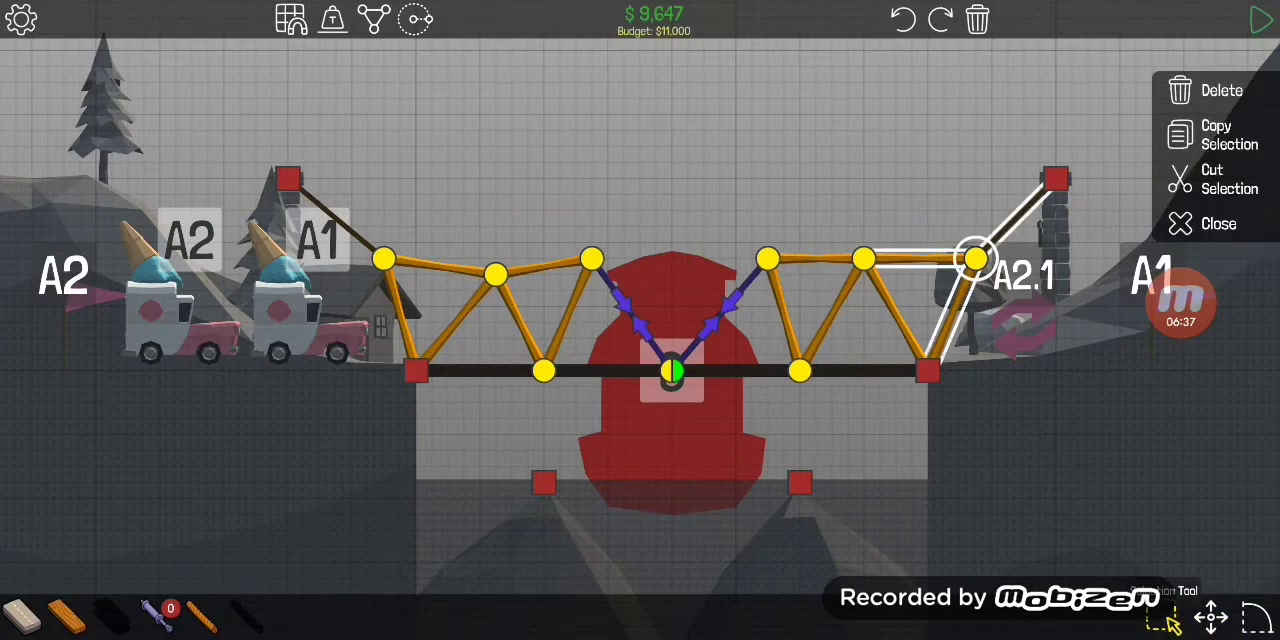
pyautogui.click(1260, 18)
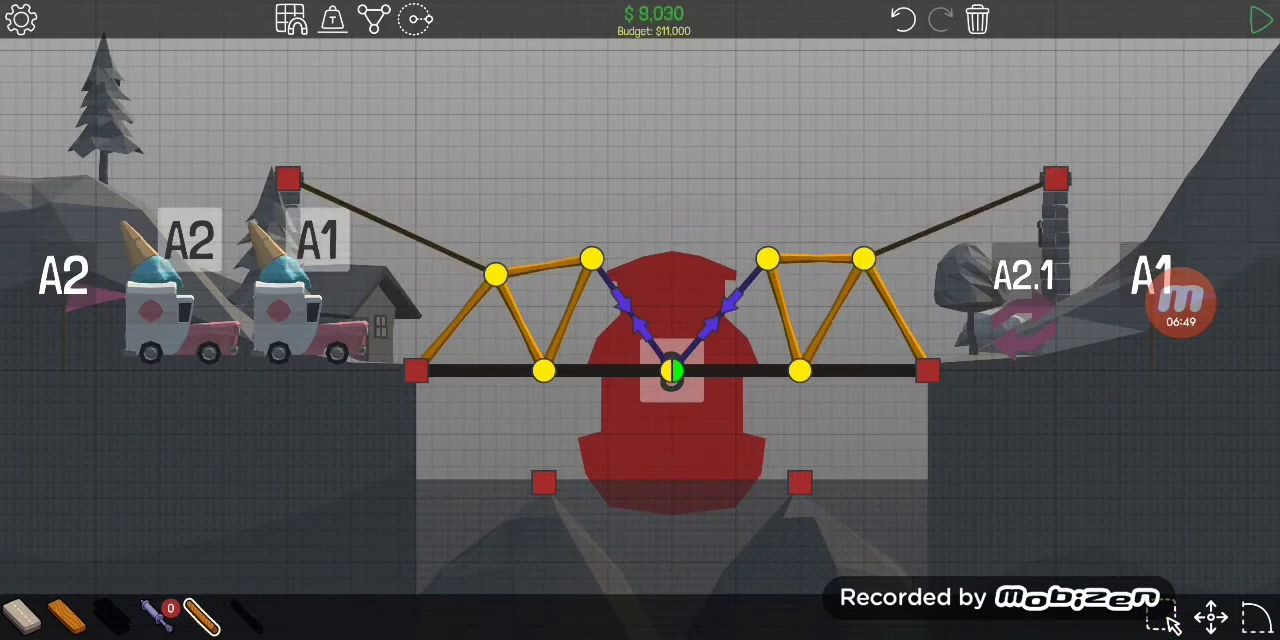
# Raise the inner top joints so the centre pistons push on steeper inner sides
pyautogui.click(1260, 18)
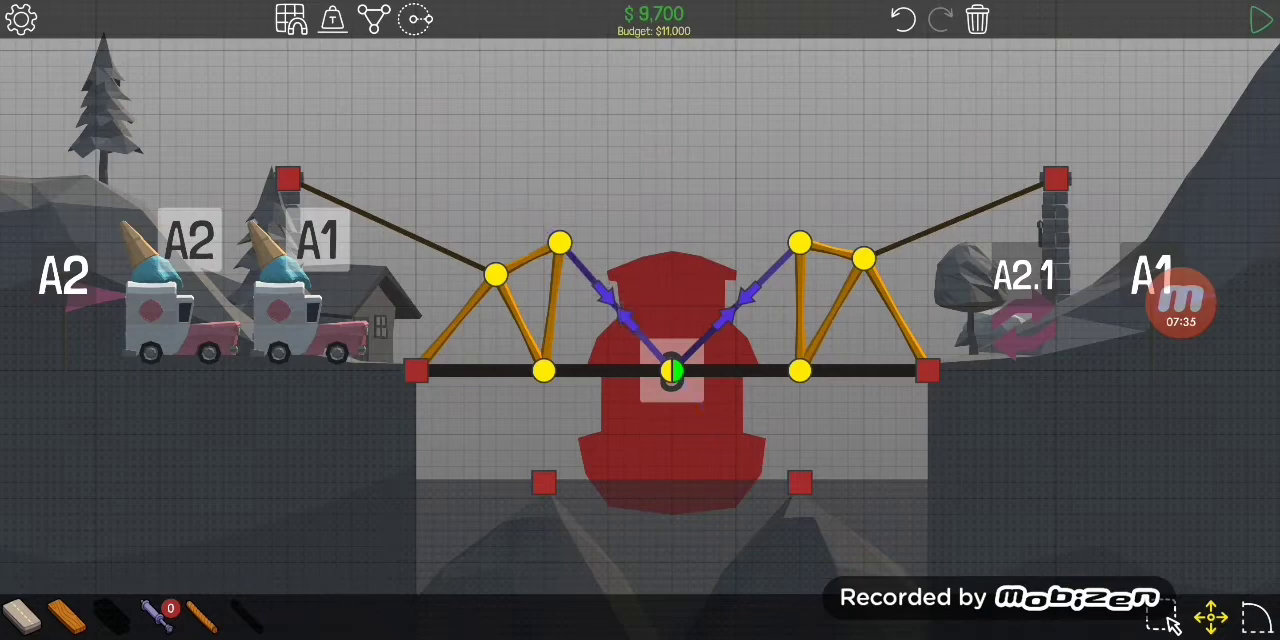
pyautogui.click(1260, 18)
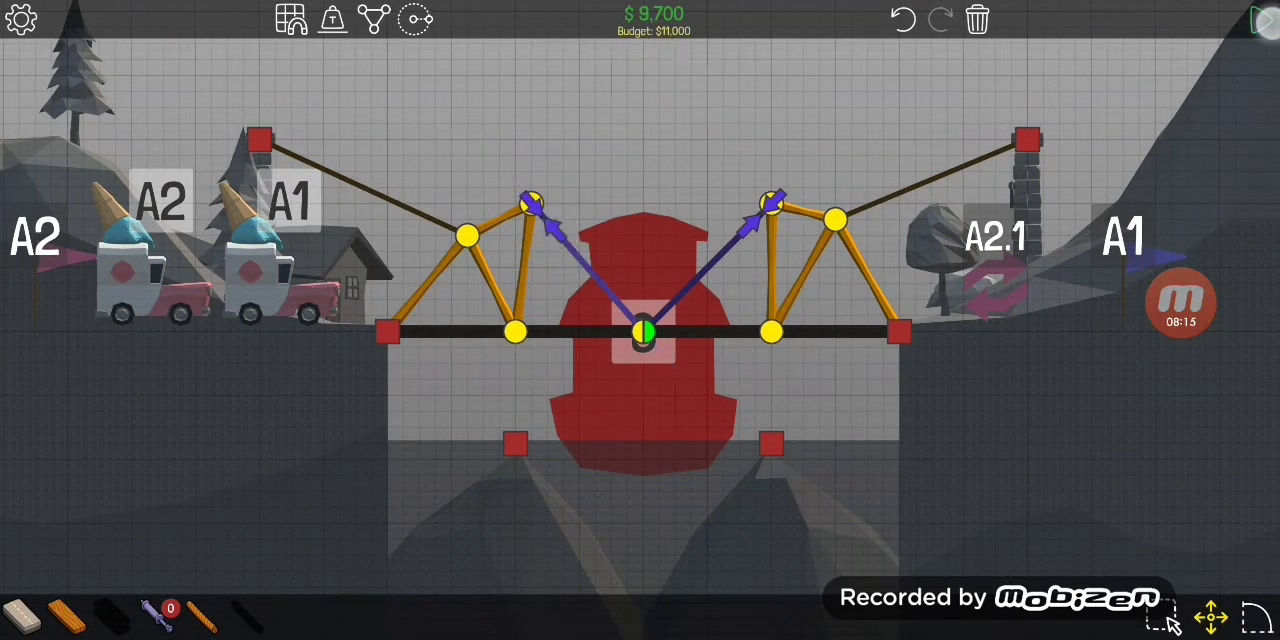
# Remove the centre hub pistons in favour of pistons from the high anchors
pyautogui.click(1260, 20)
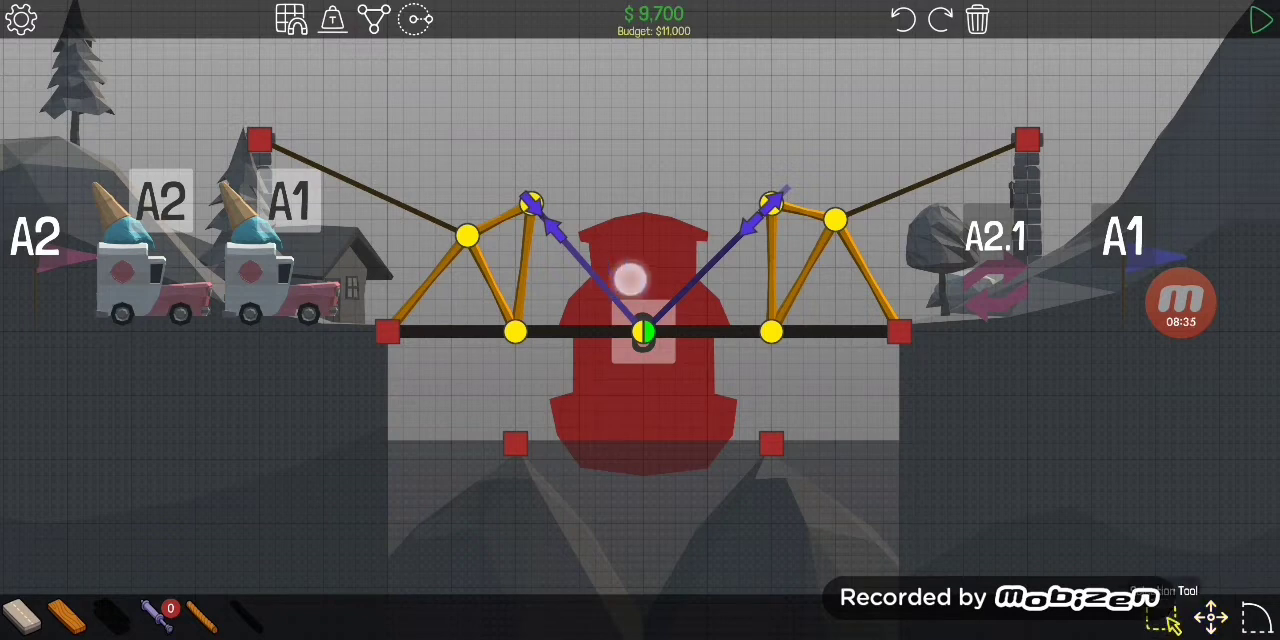
pyautogui.rightClick(640, 330)
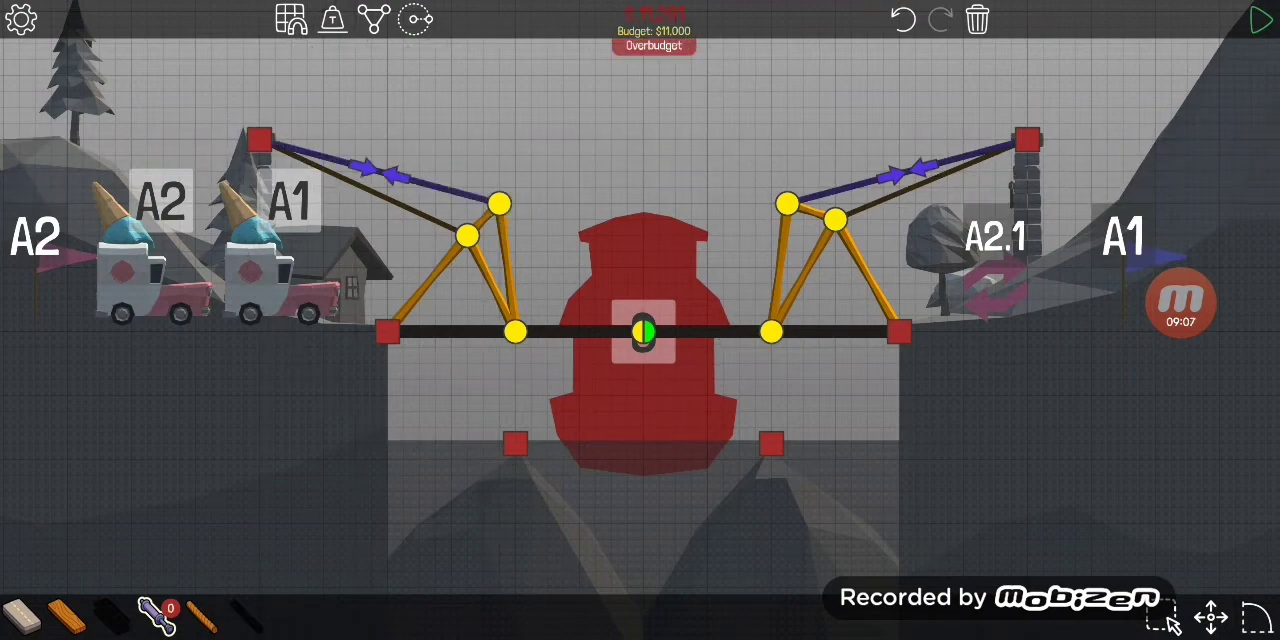
# Redraw hydraulic pistons from the central hub to the inner top joints of both truss halves
pyautogui.click(1260, 18)
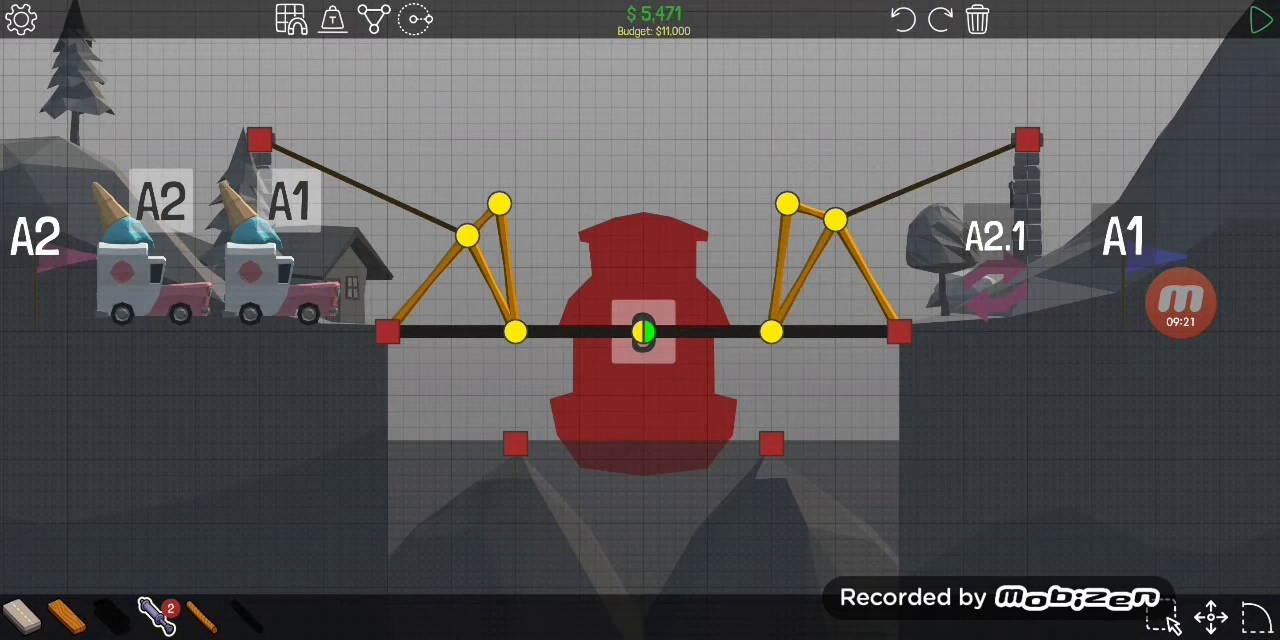
pyautogui.click(788, 204)
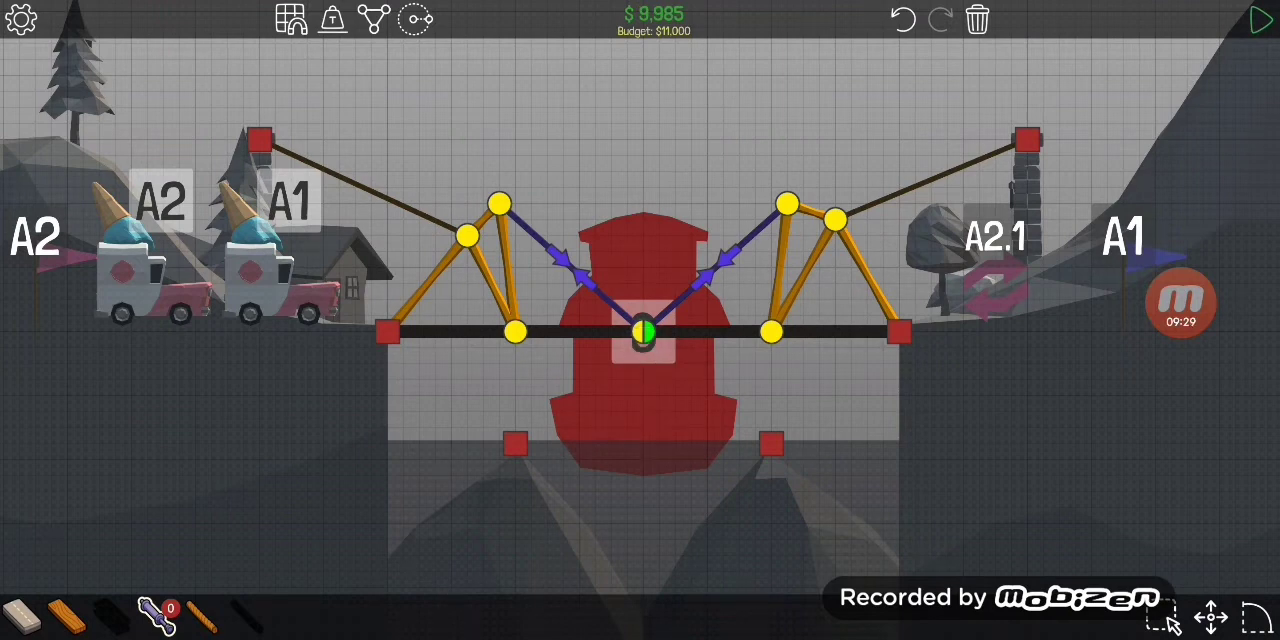
pyautogui.click(1260, 20)
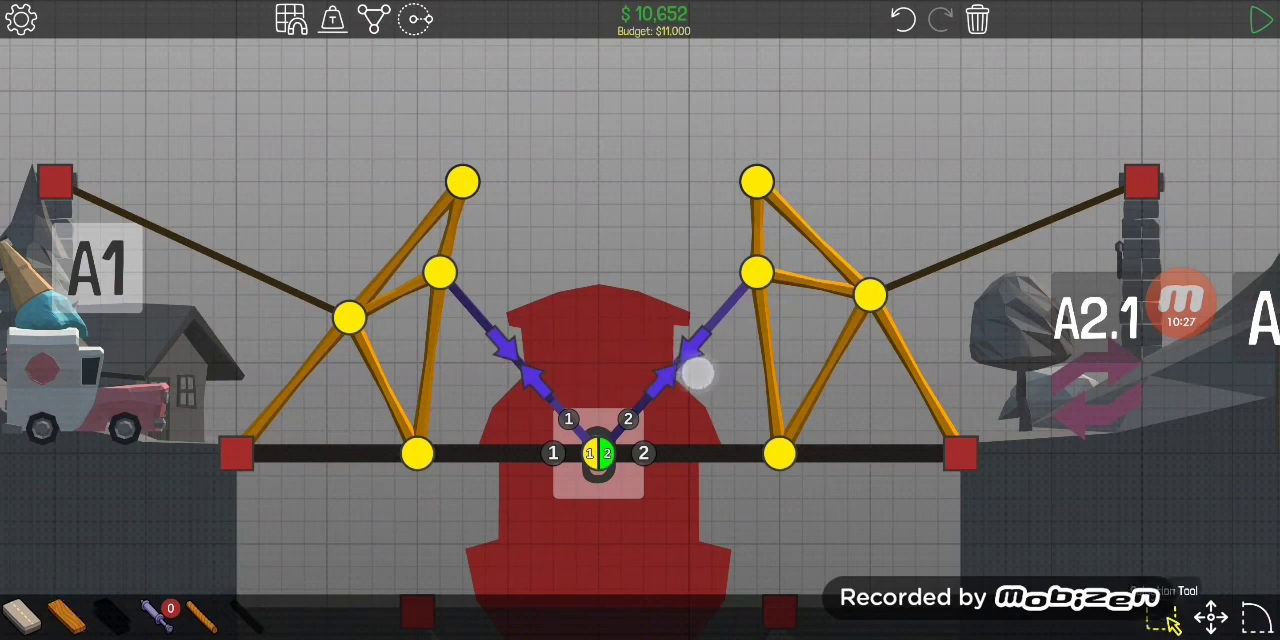
# Raise the piston-side truss peaks, run ropes level to the anchors, and launch the truck test
pyautogui.rightClick(696, 376)
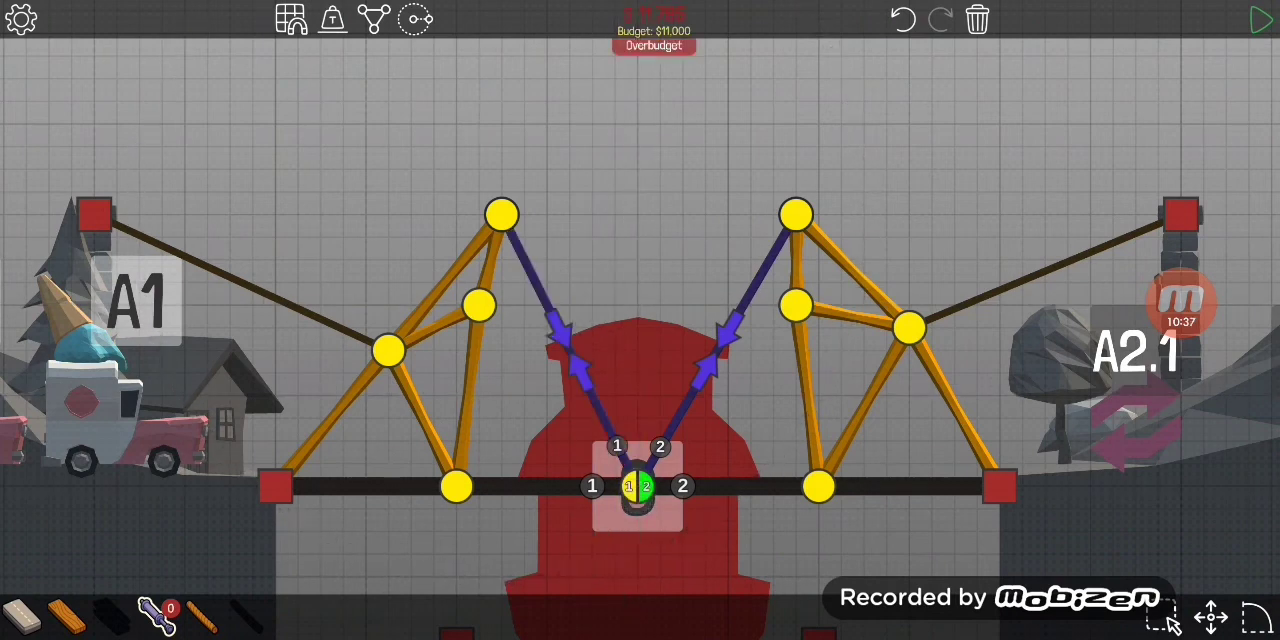
pyautogui.click(1260, 18)
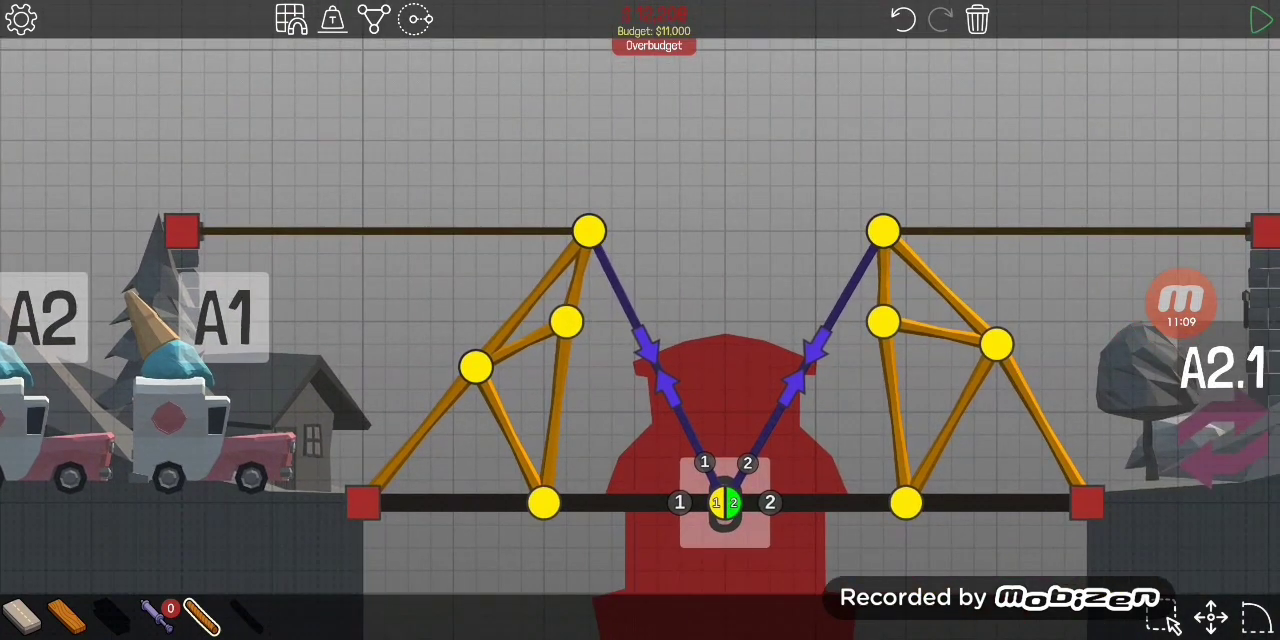
pyautogui.click(1260, 20)
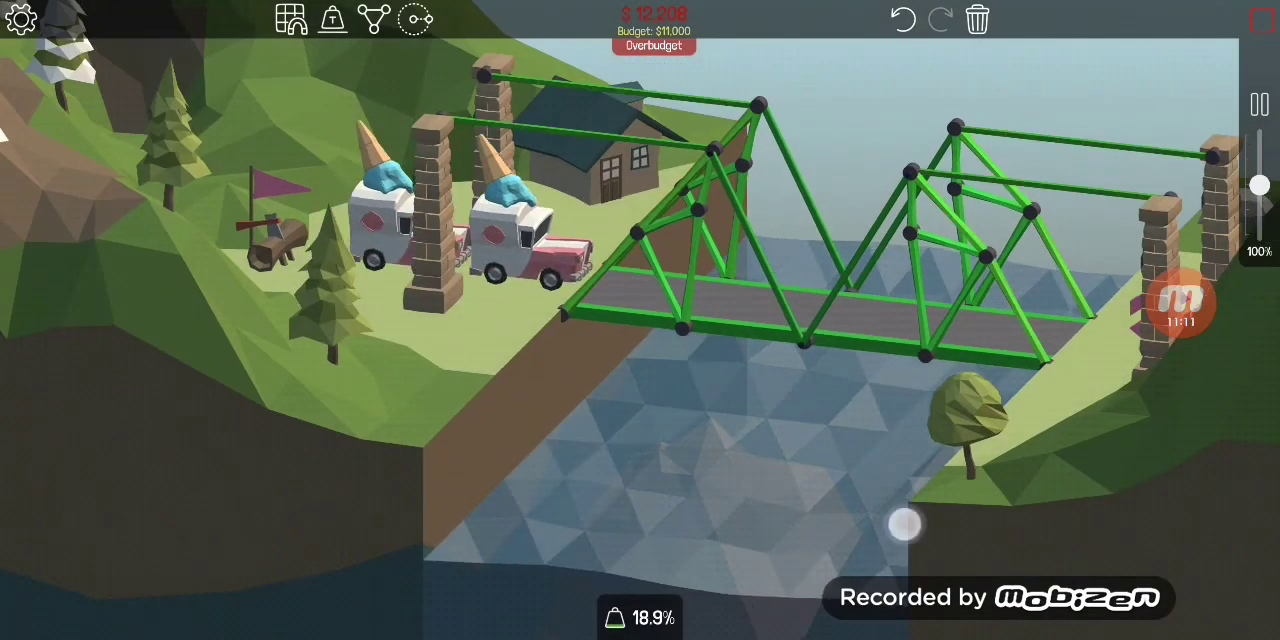